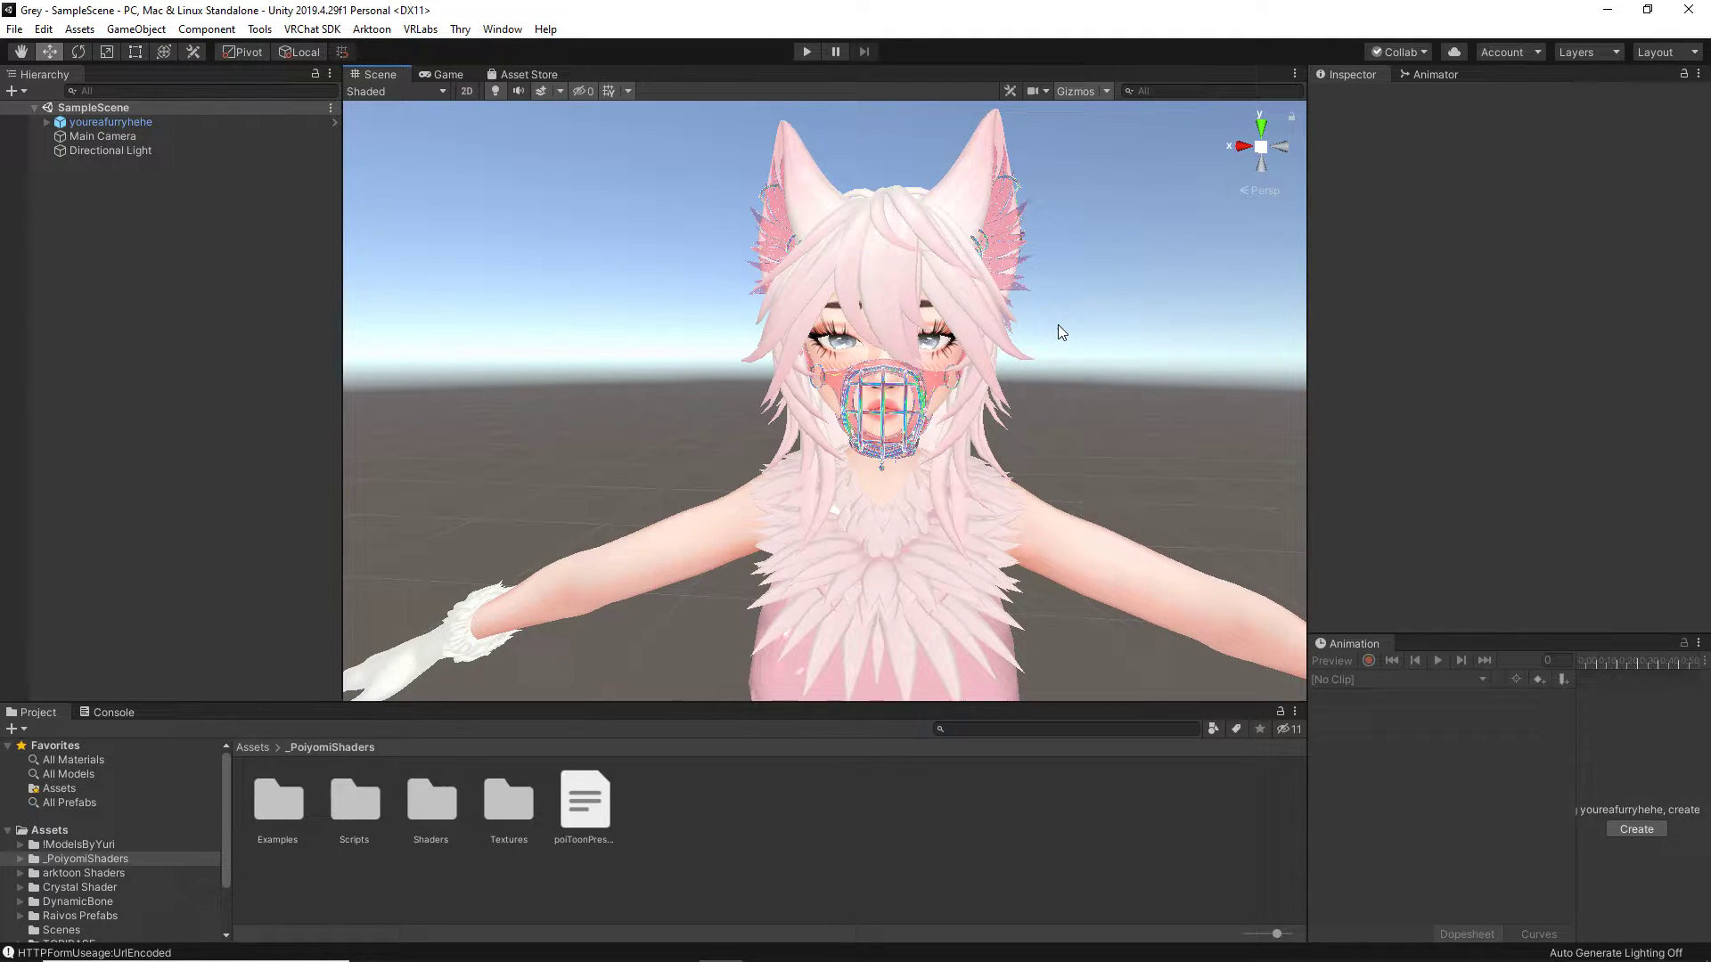
# Step: Select the youreafurryhehe avatar to show its Transform and VRC Avatar Descriptor
pyautogui.click(108, 121)
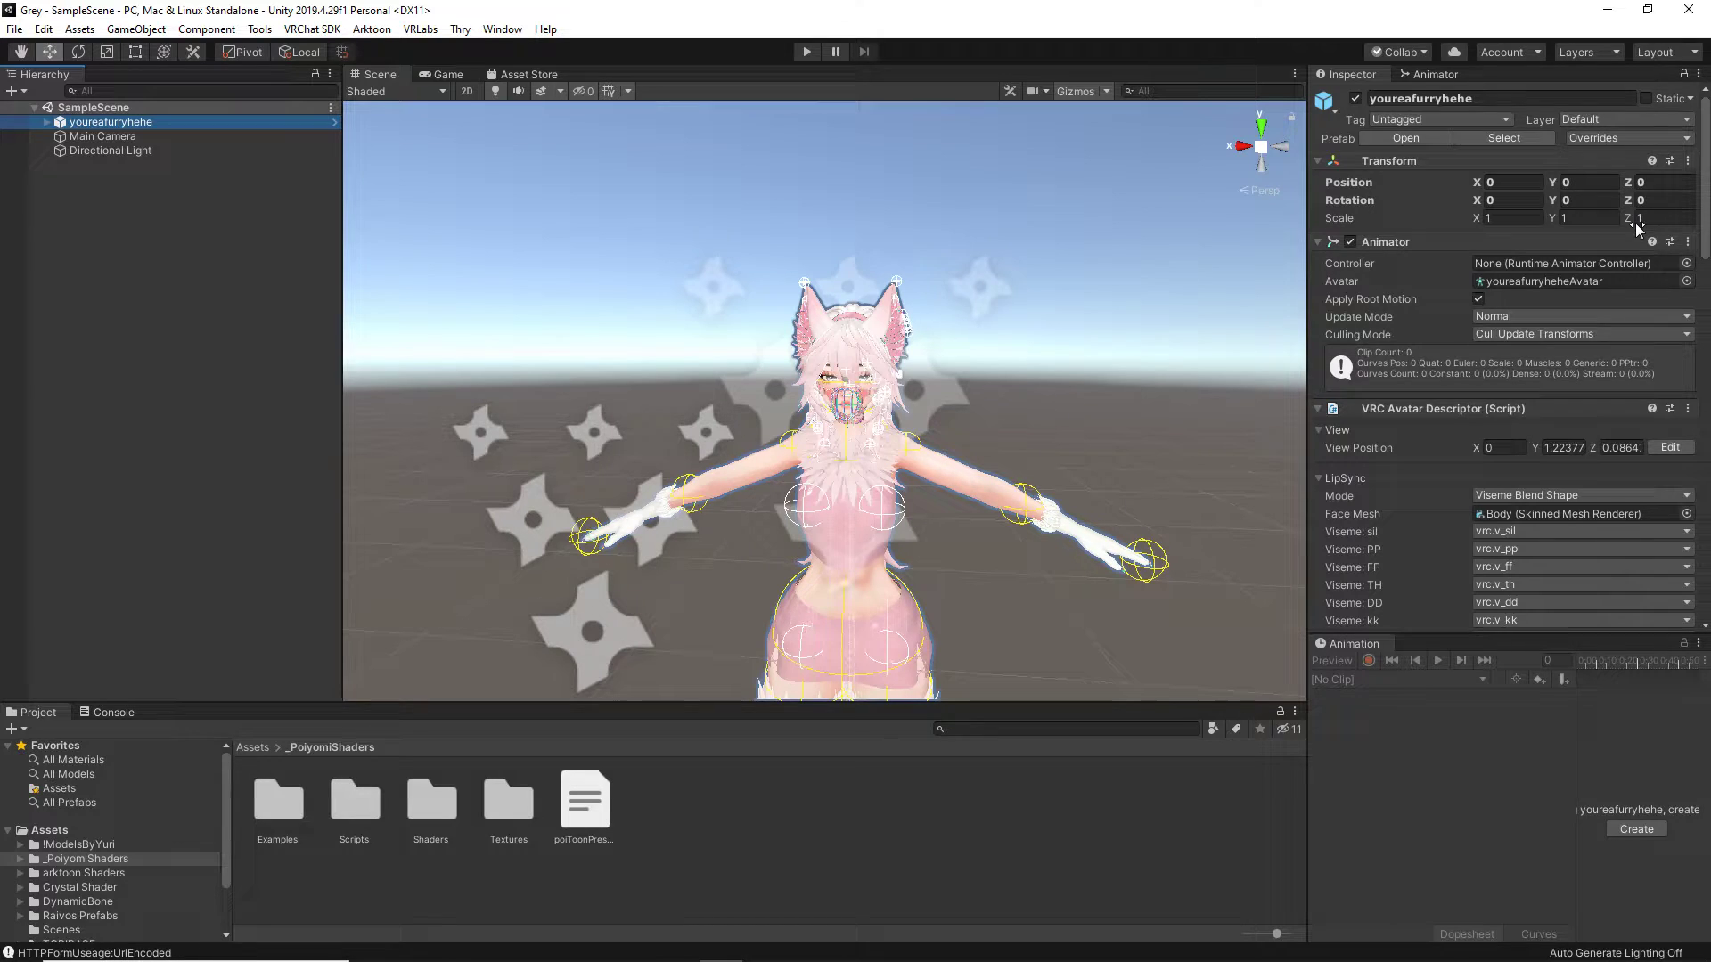
# Step: Set the avatar's Transform scale to 0.7 on X, Y and Z
pyautogui.write('0')
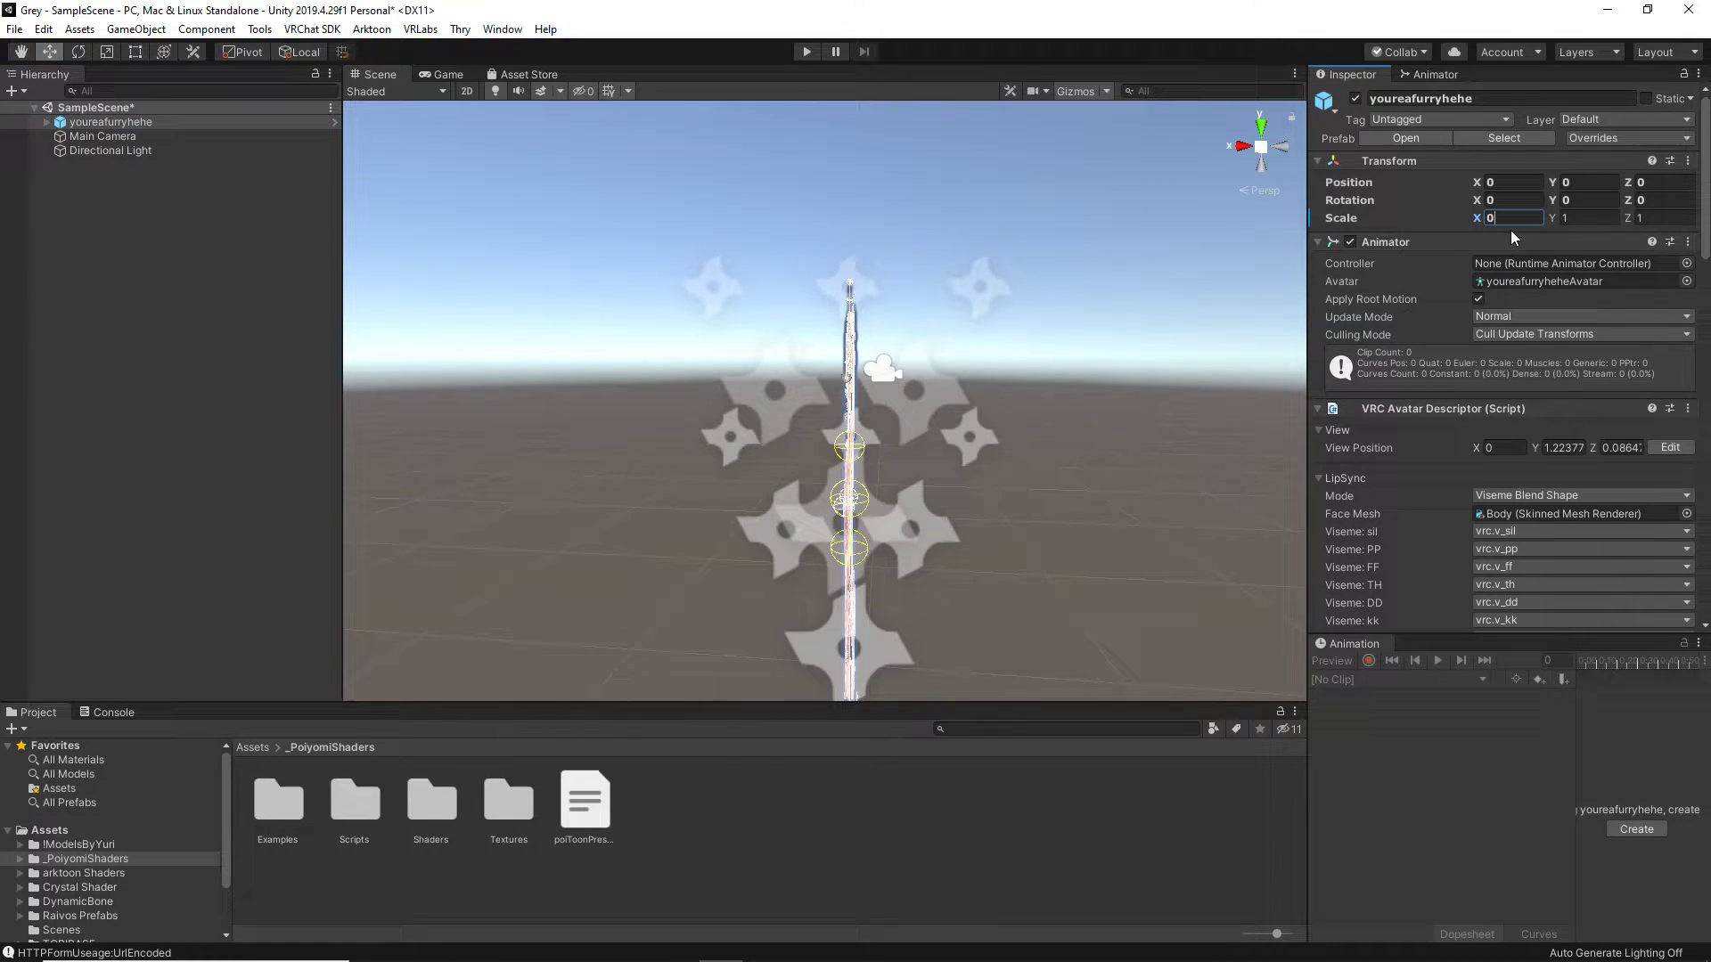
pyautogui.write('0.7')
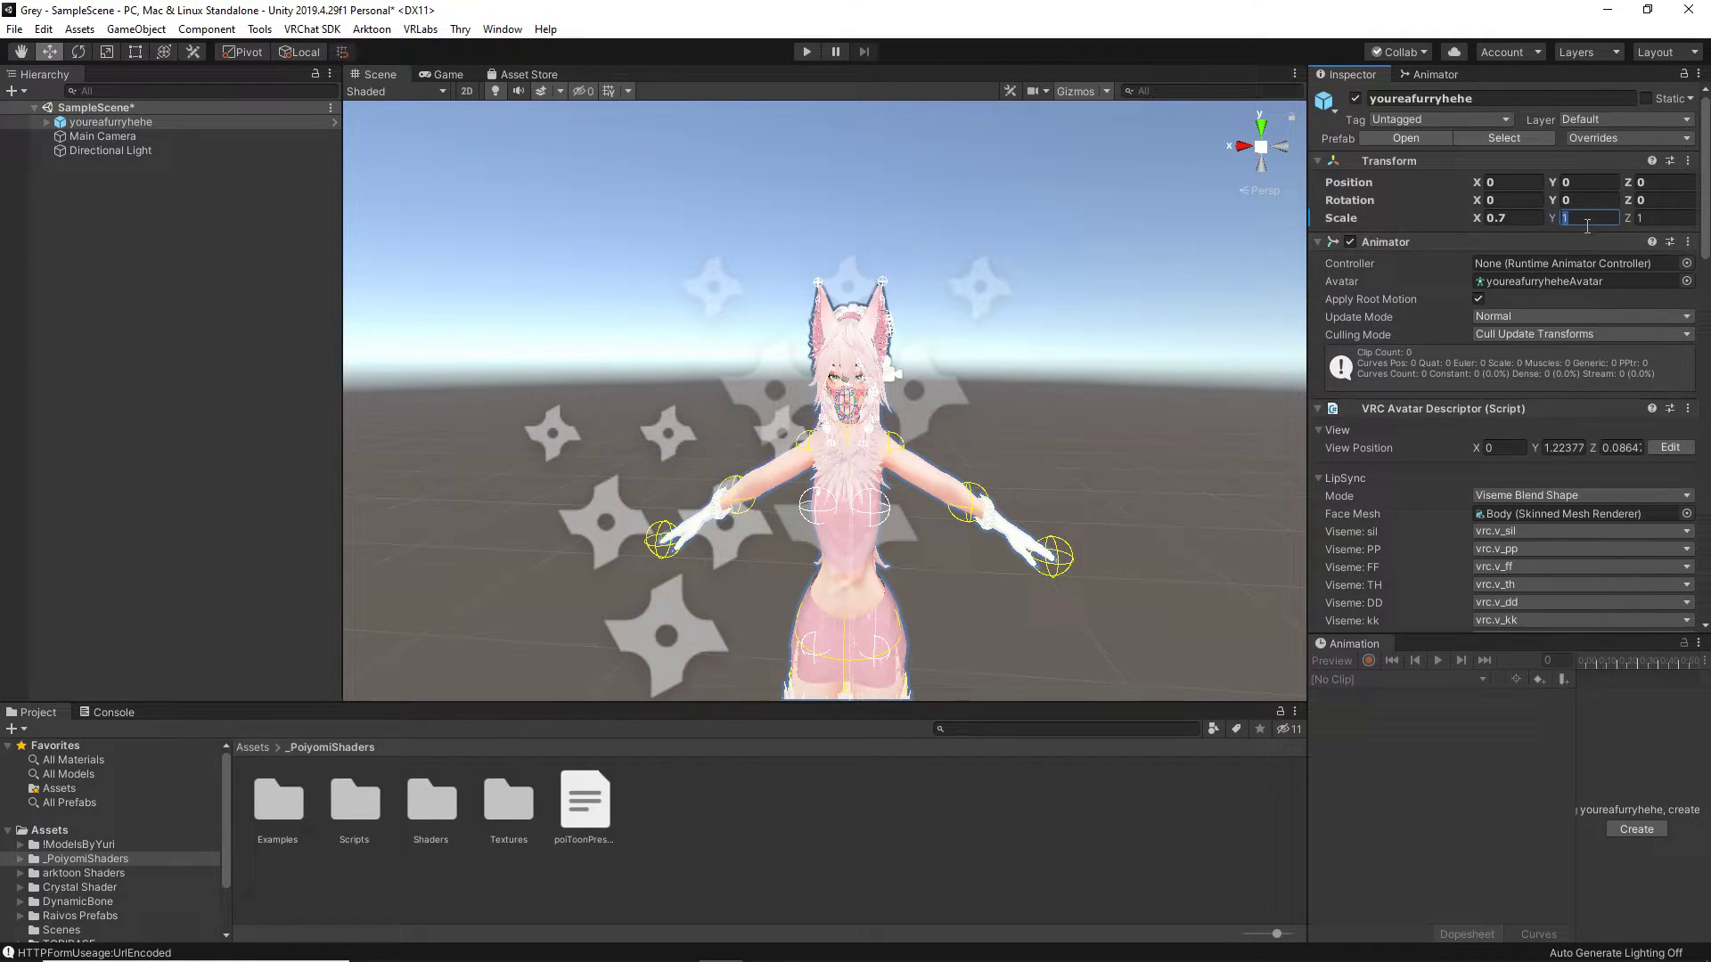
pyautogui.write('0.7')
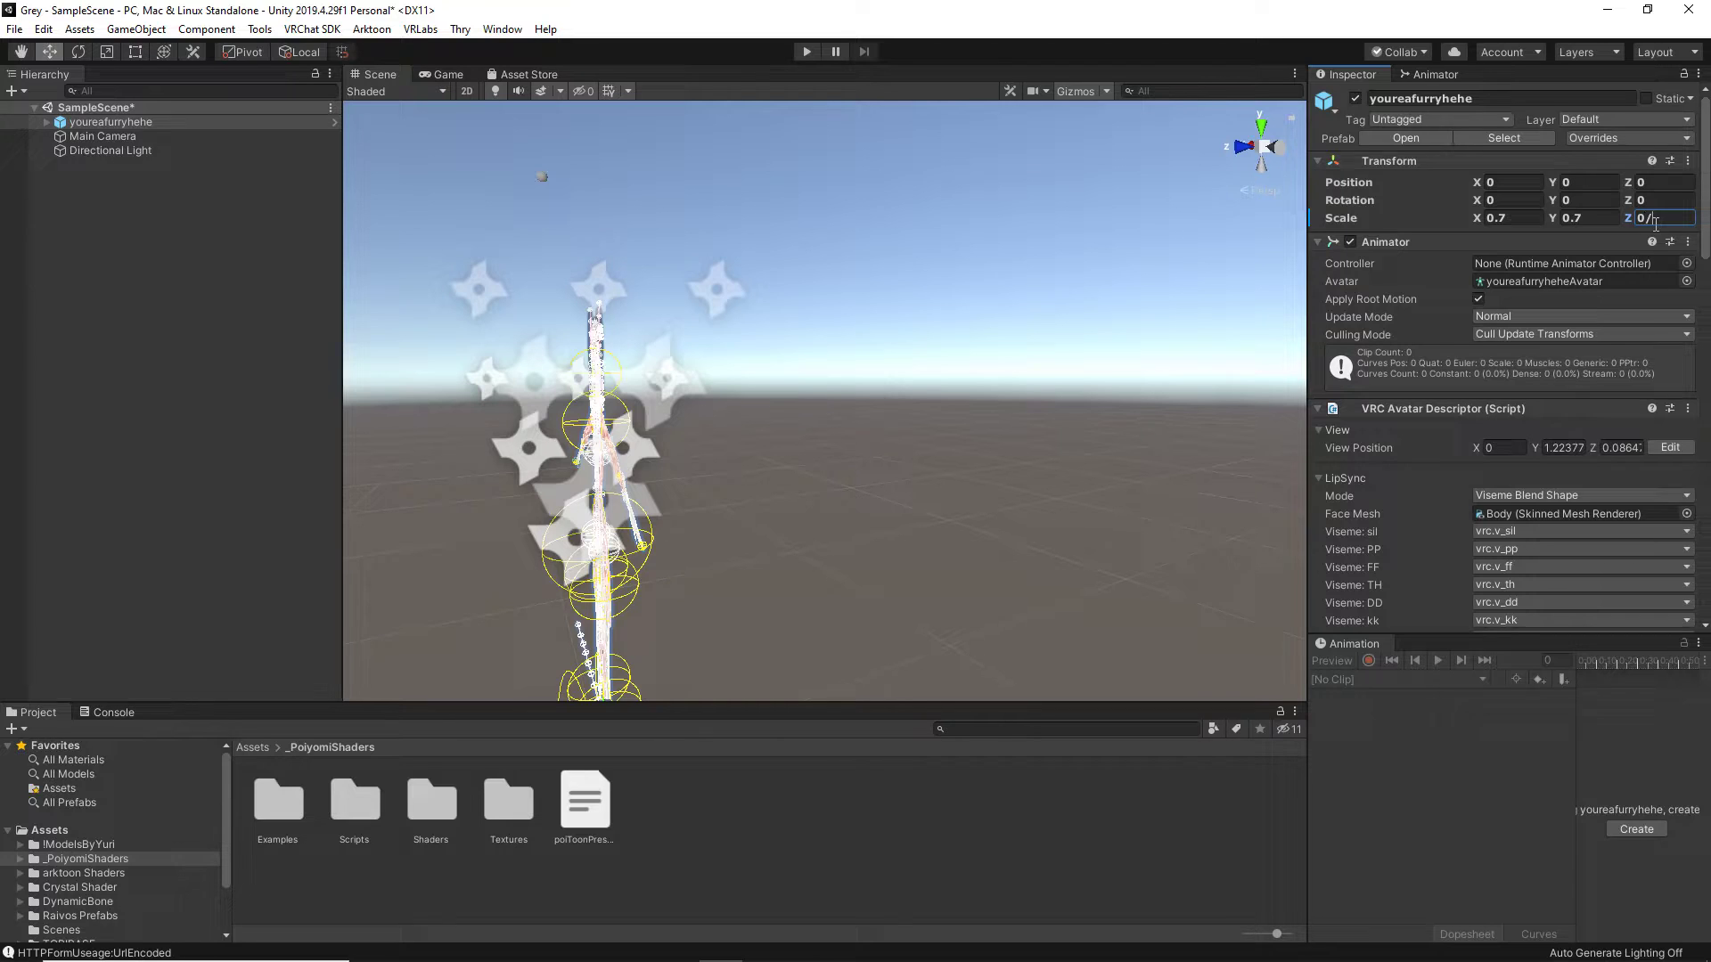
pyautogui.write('0.7')
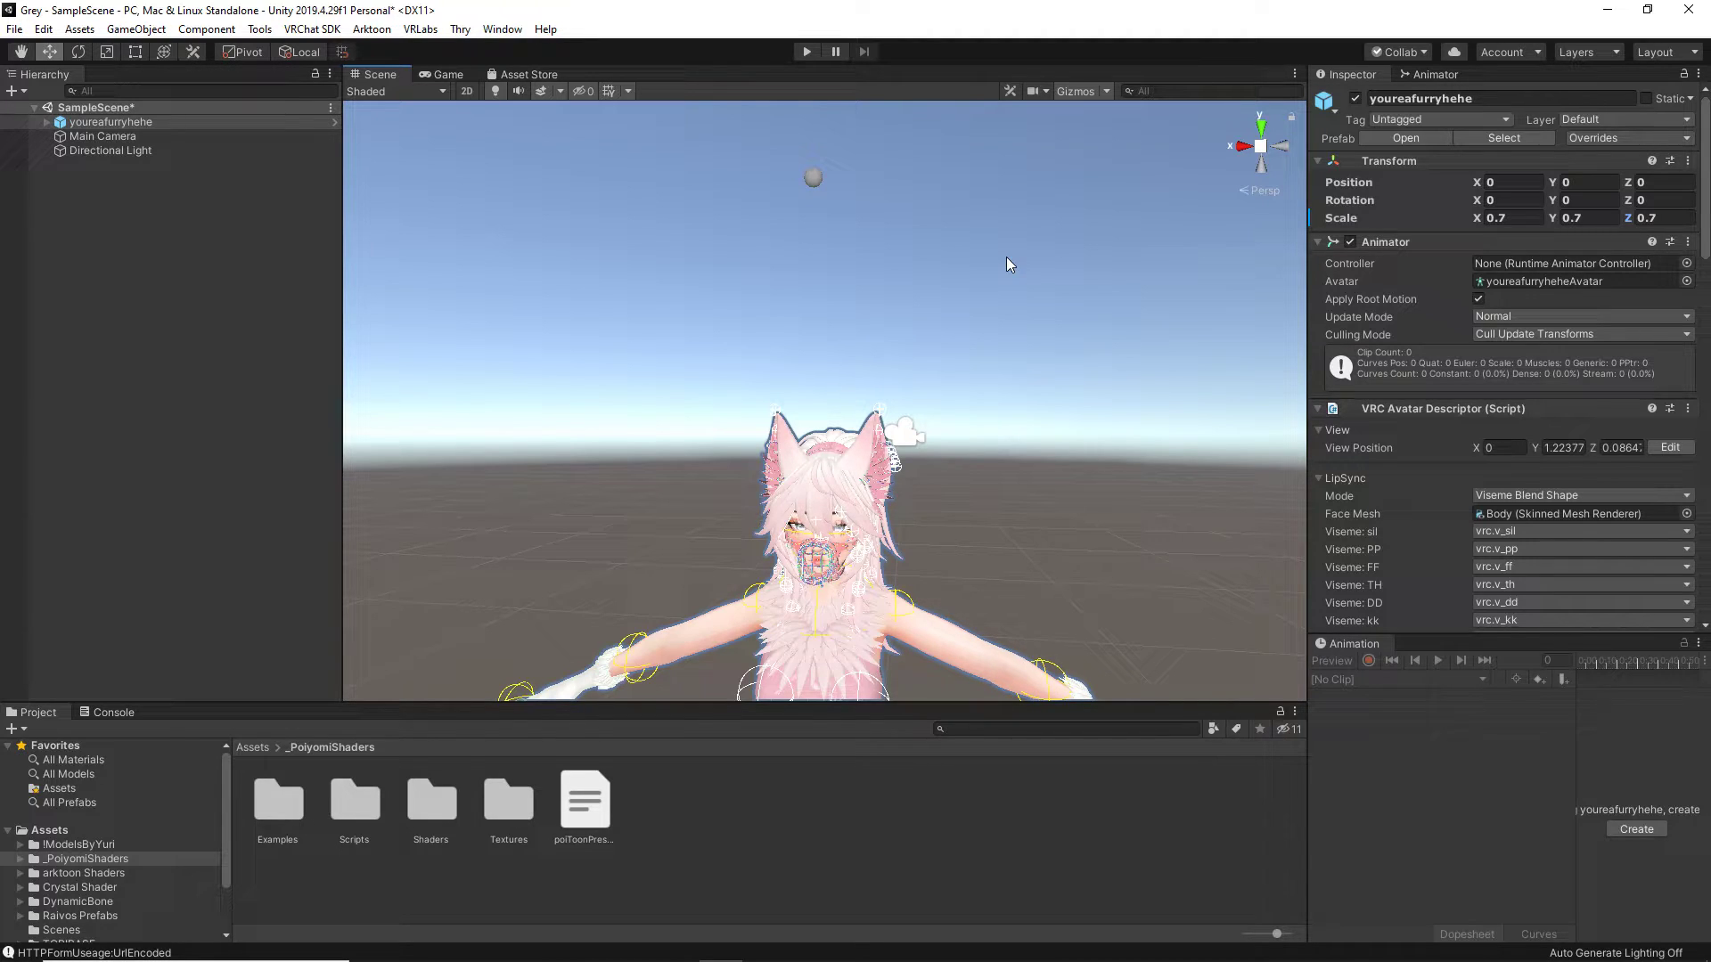
pyautogui.moveTo(941, 110)
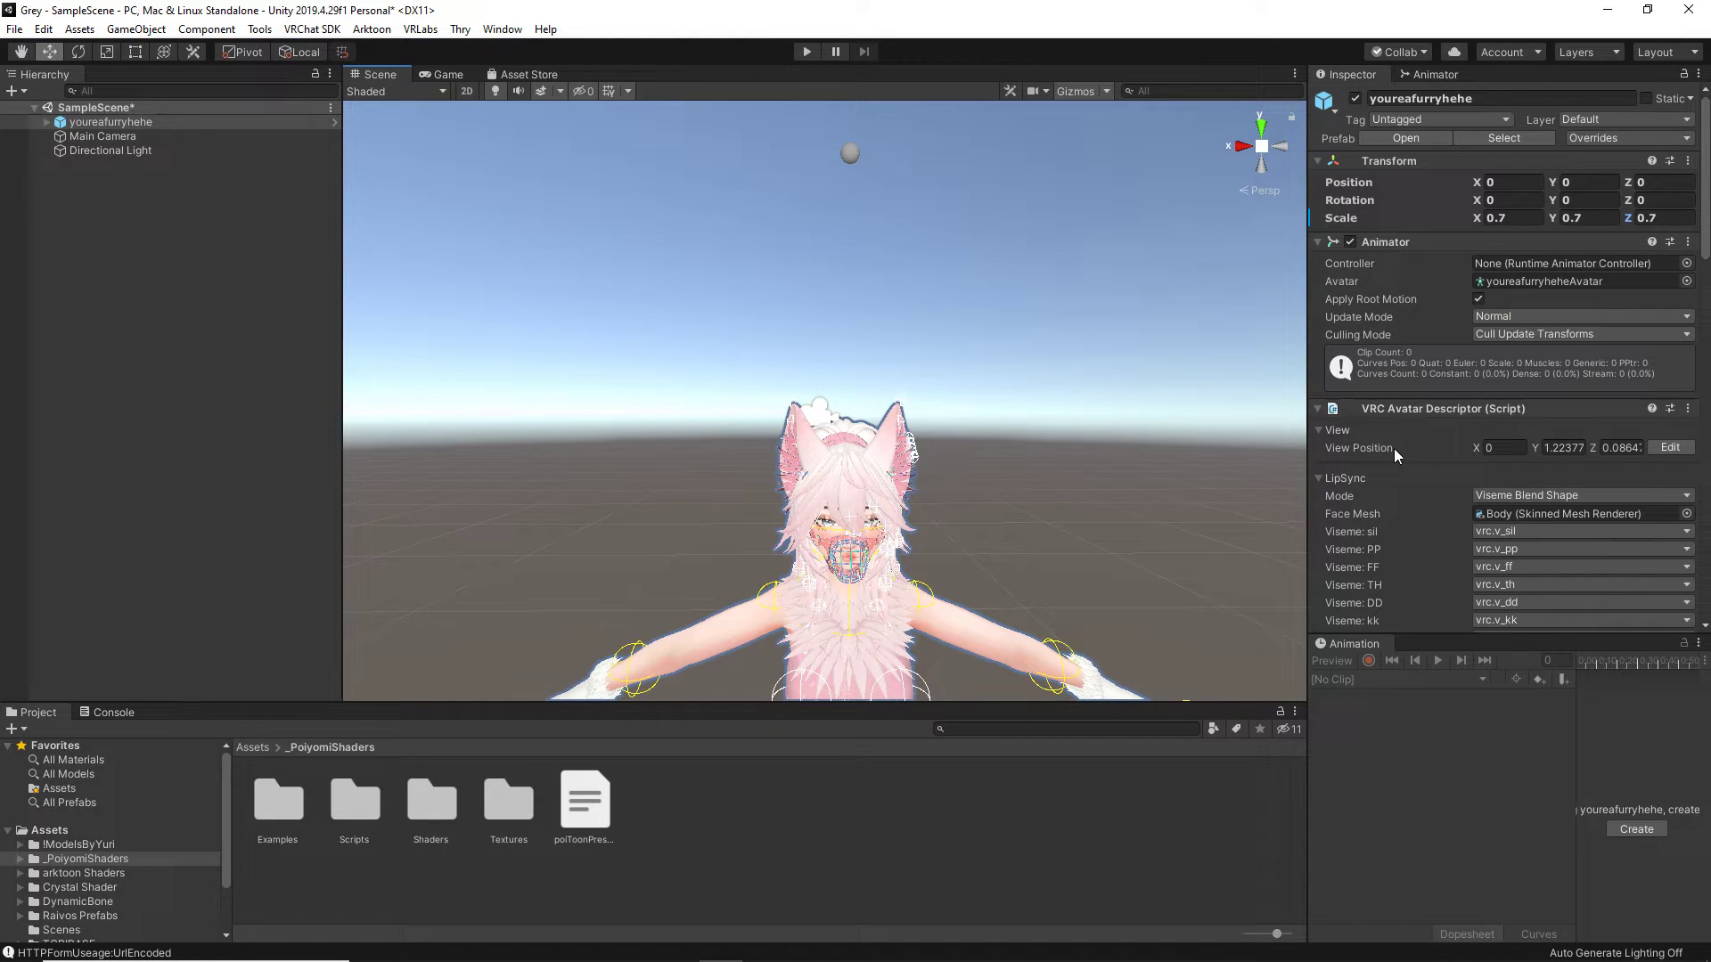
pyautogui.moveTo(970, 142)
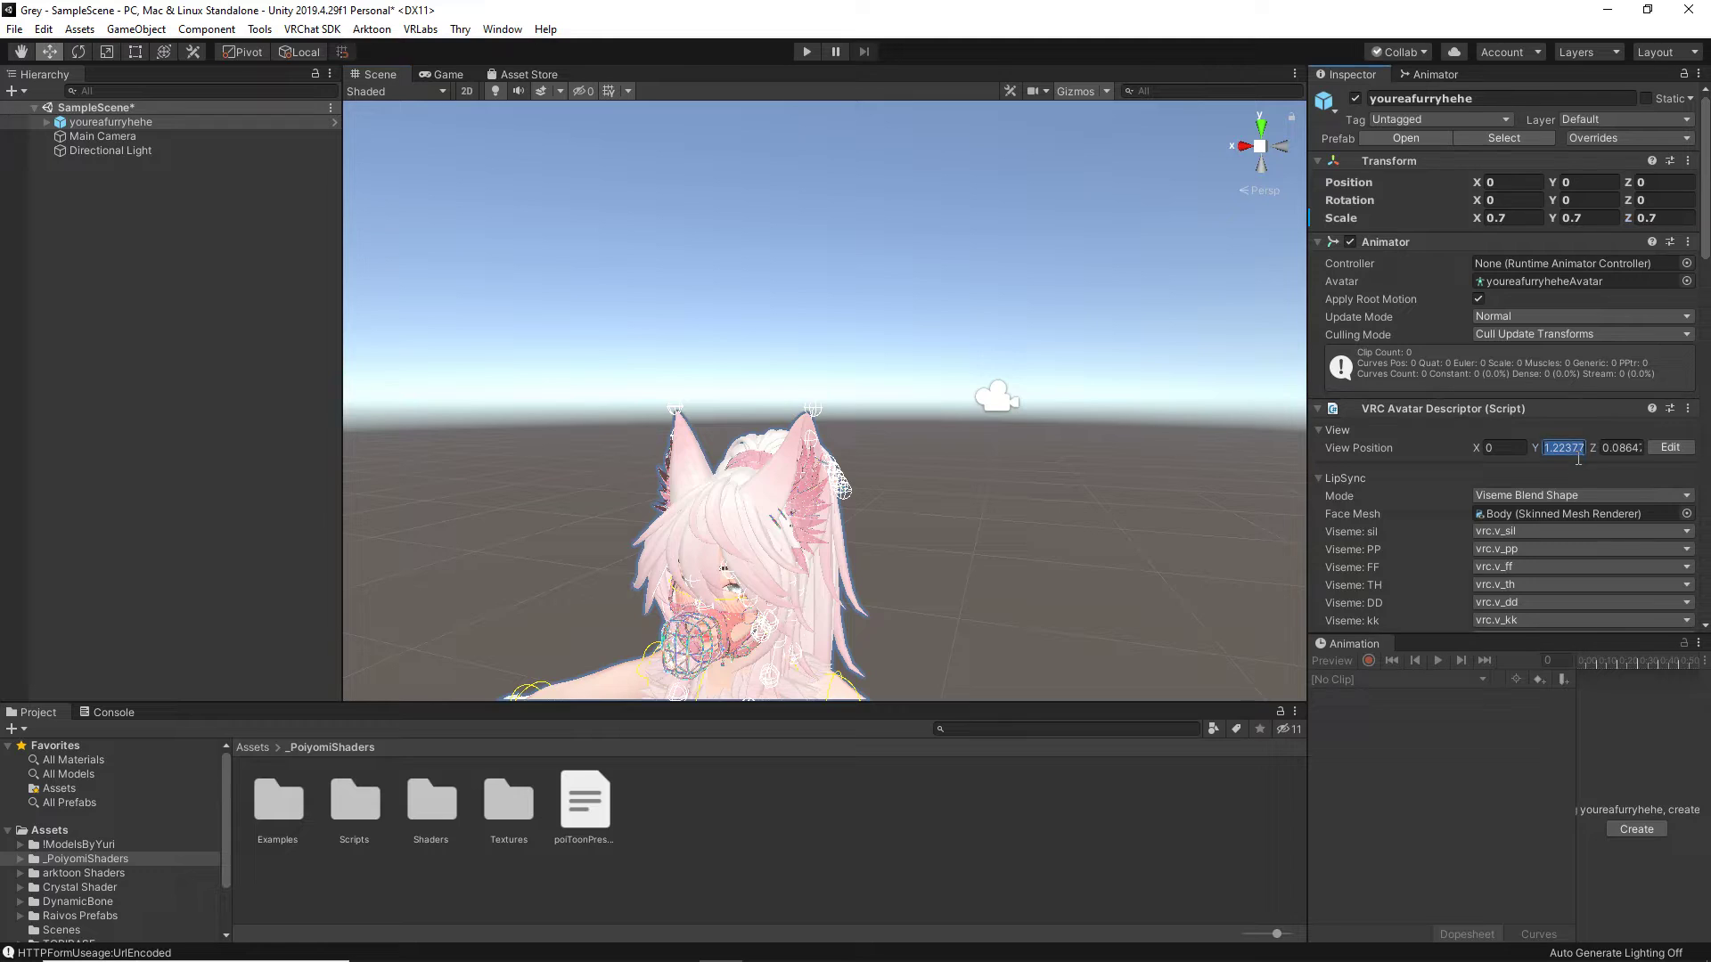
# Step: Lower View Position Y from 1.22377, trying 0.9 and settling near 0.85
pyautogui.write('223774')
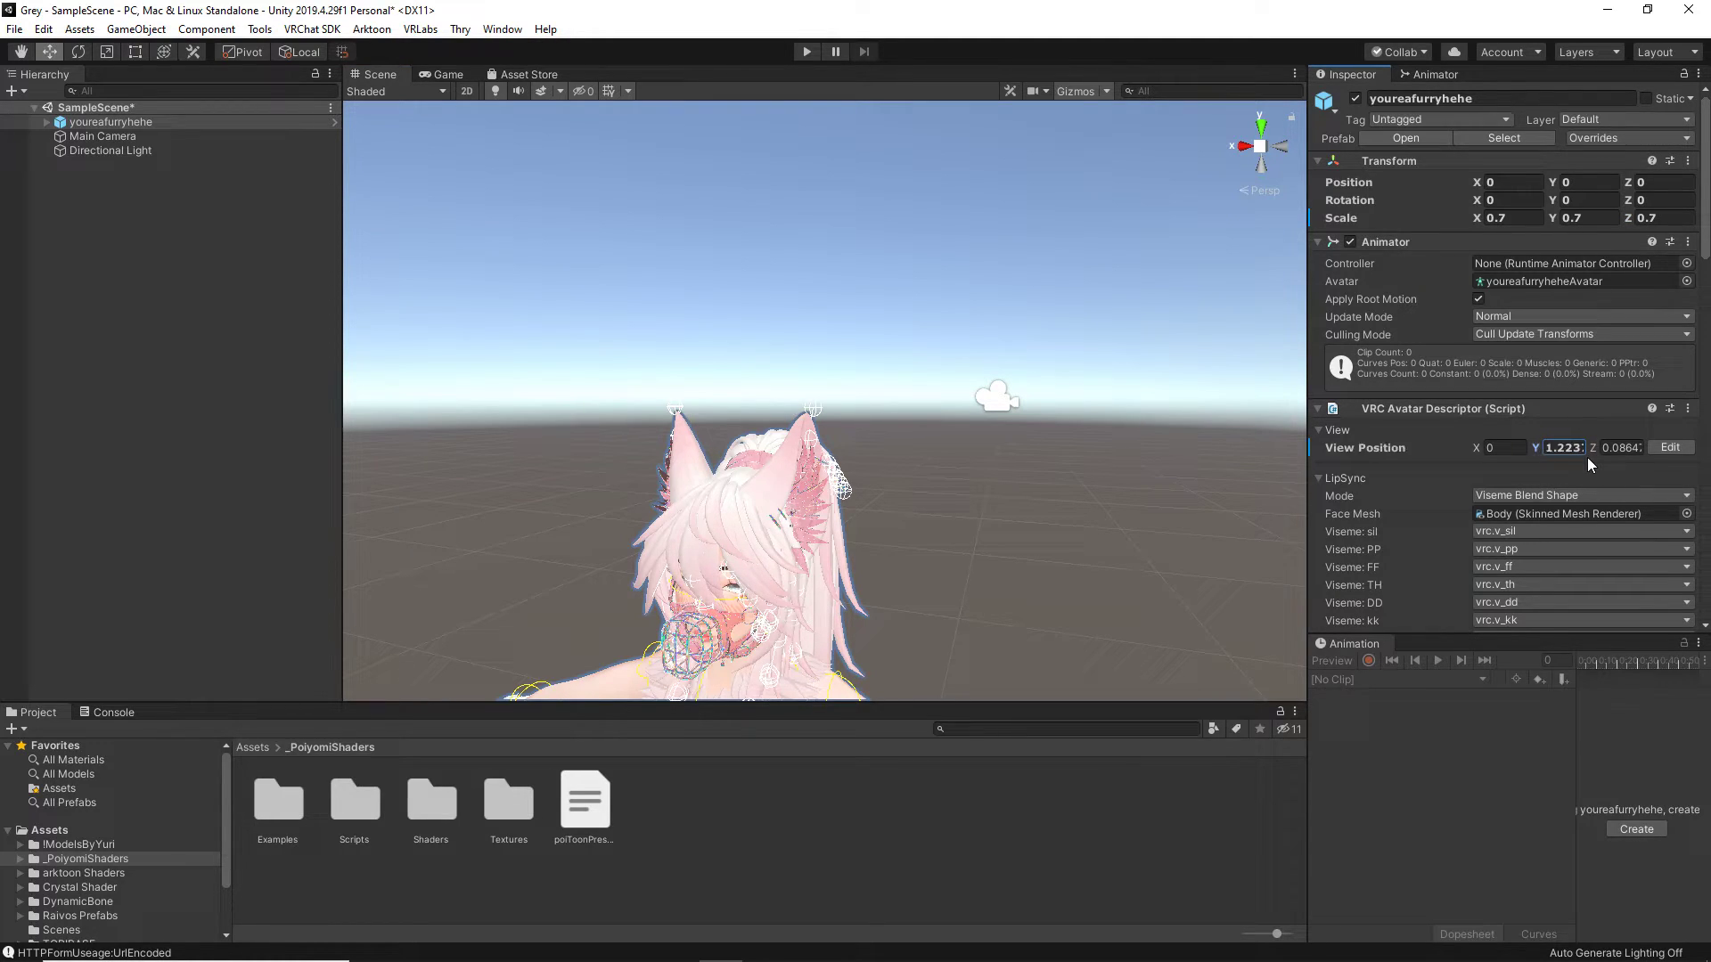
pyautogui.click(1563, 447)
pyautogui.write('1')
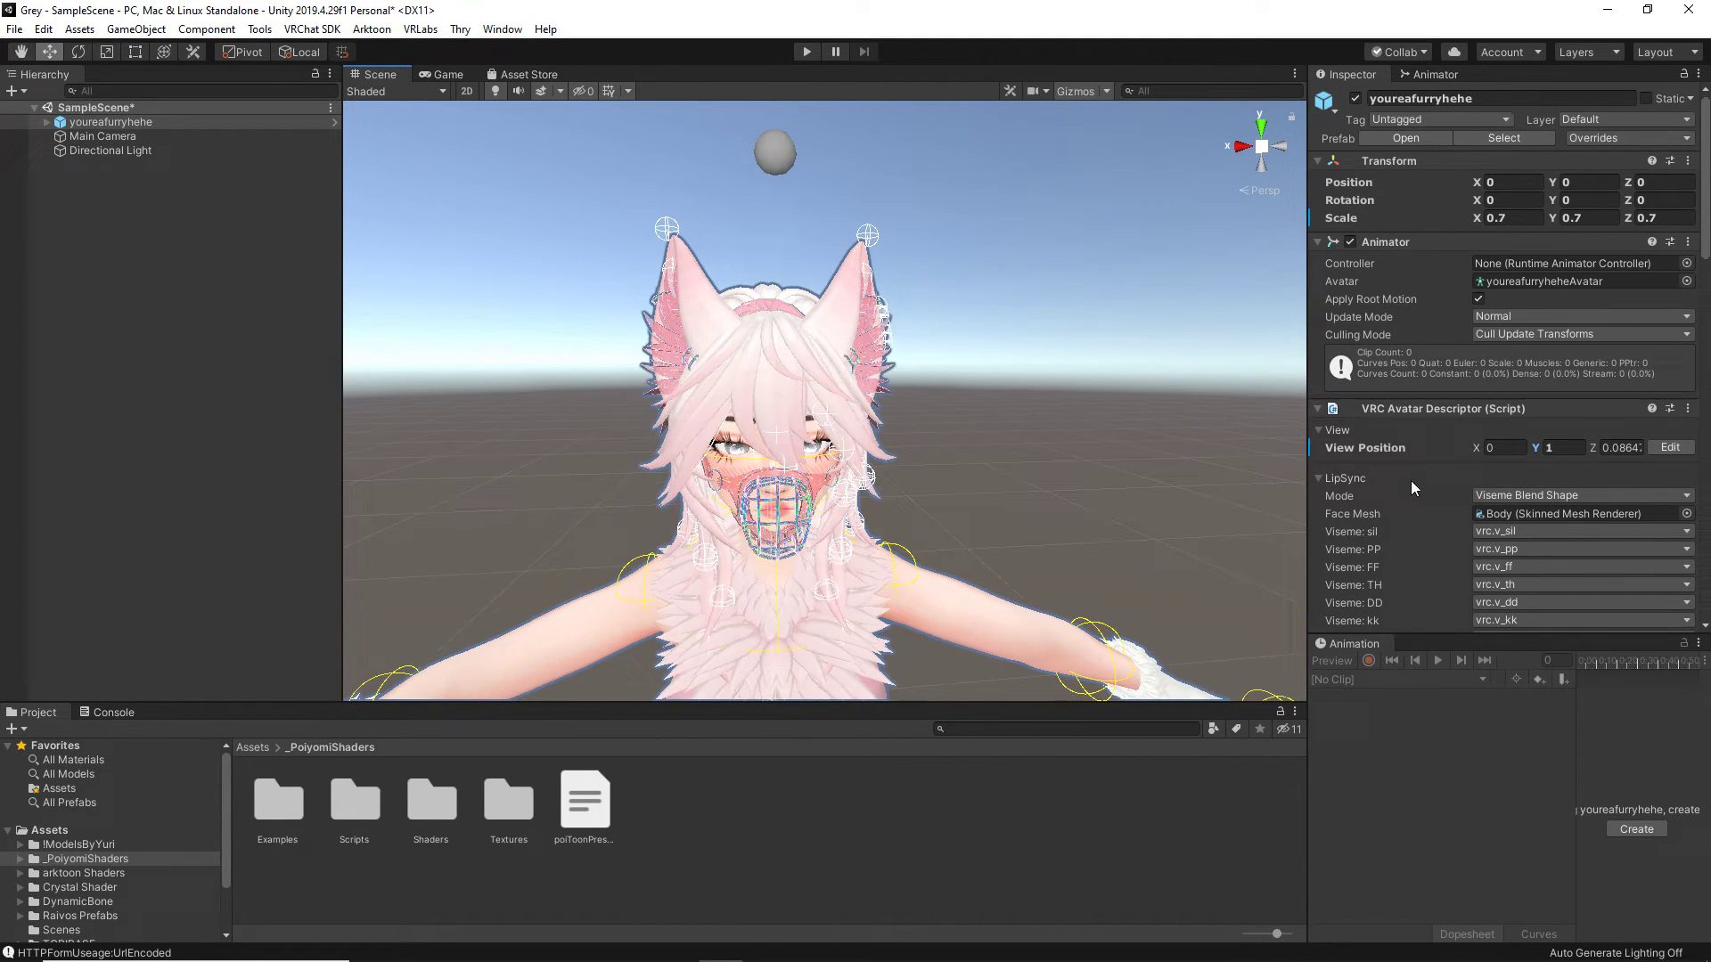
pyautogui.click(1558, 447)
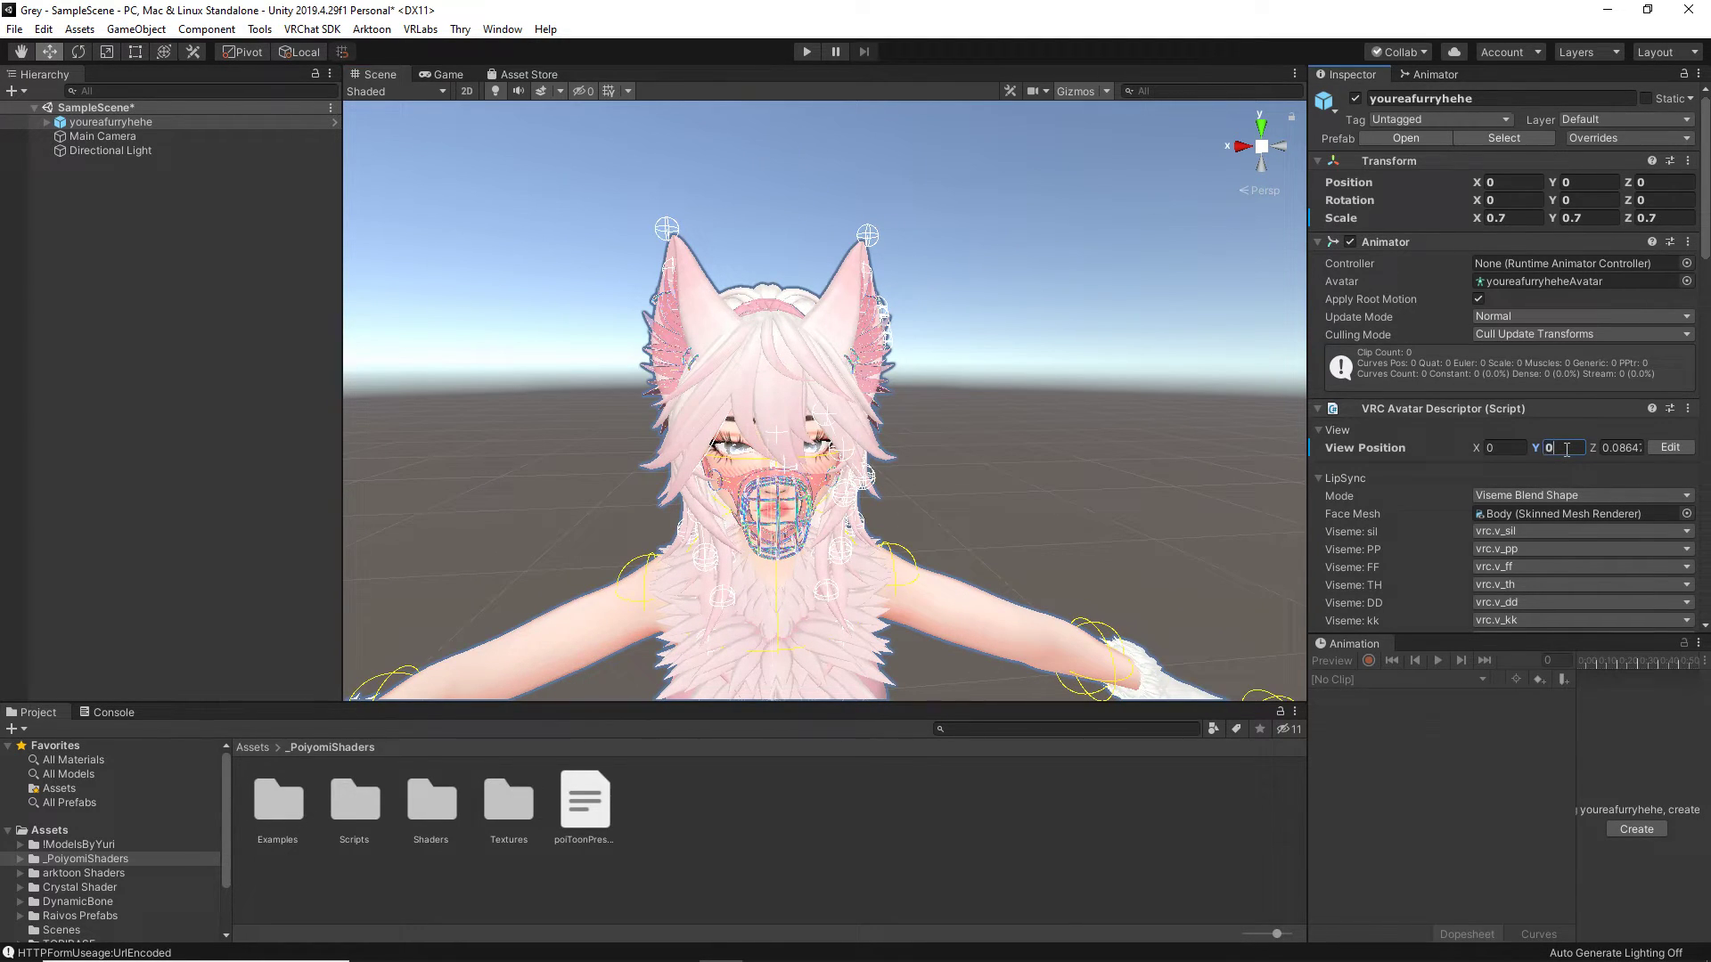
pyautogui.write('0.9')
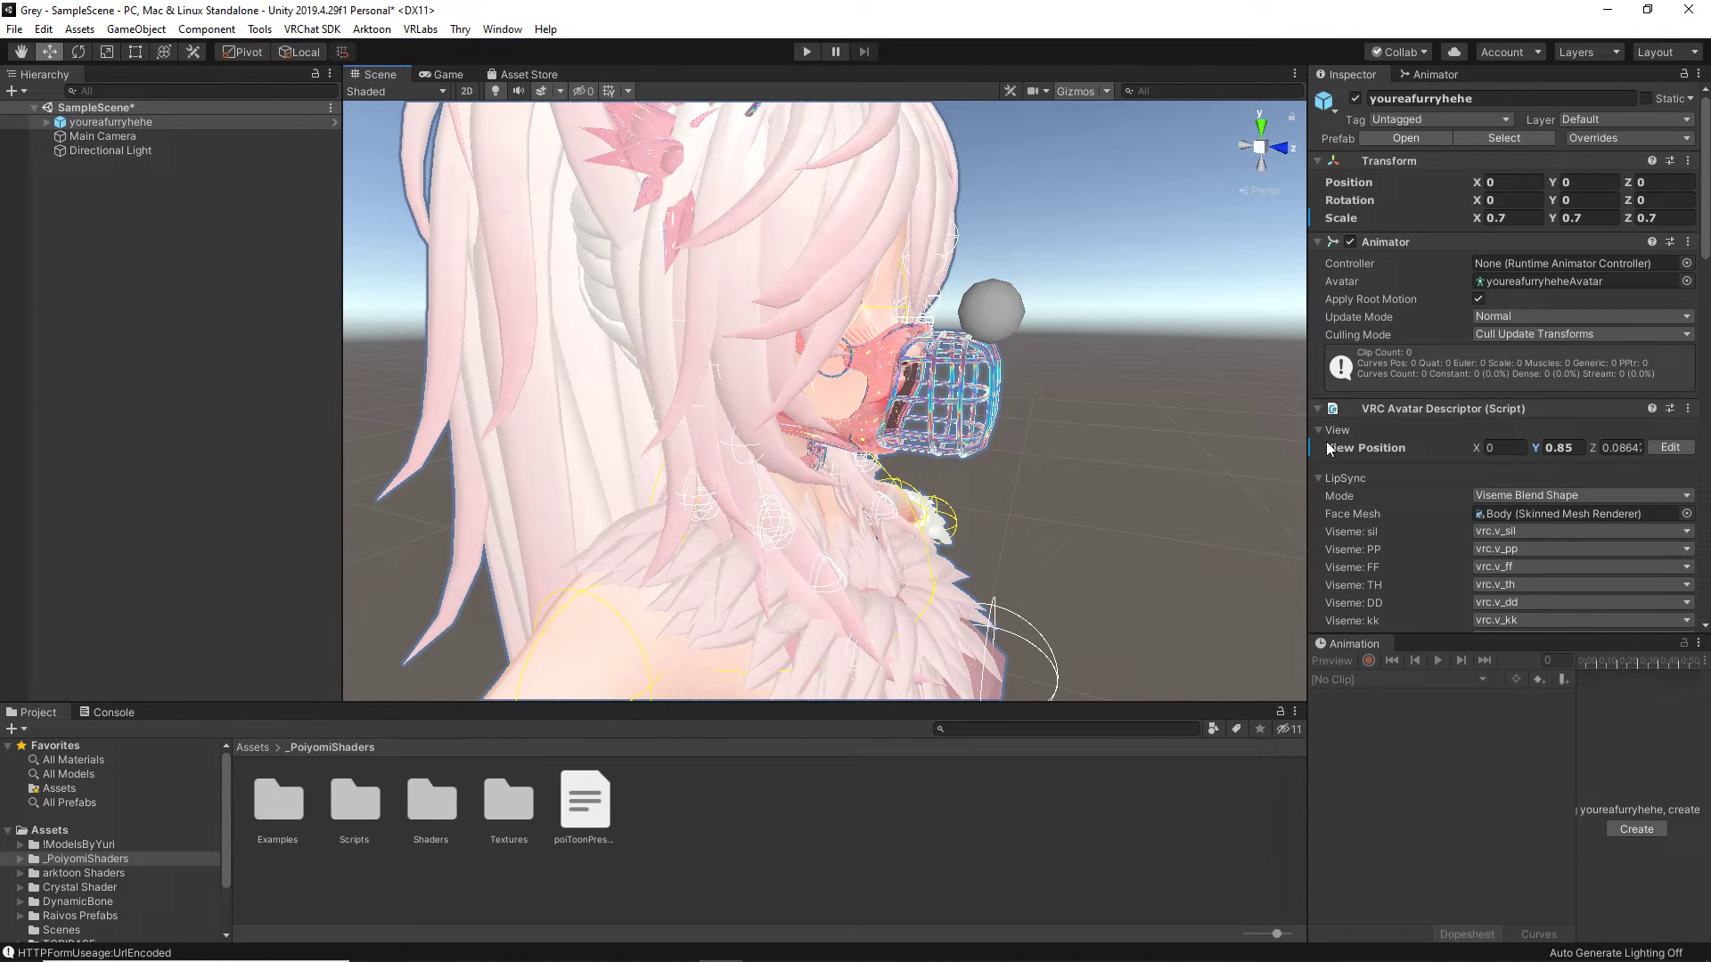
pyautogui.click(1558, 447)
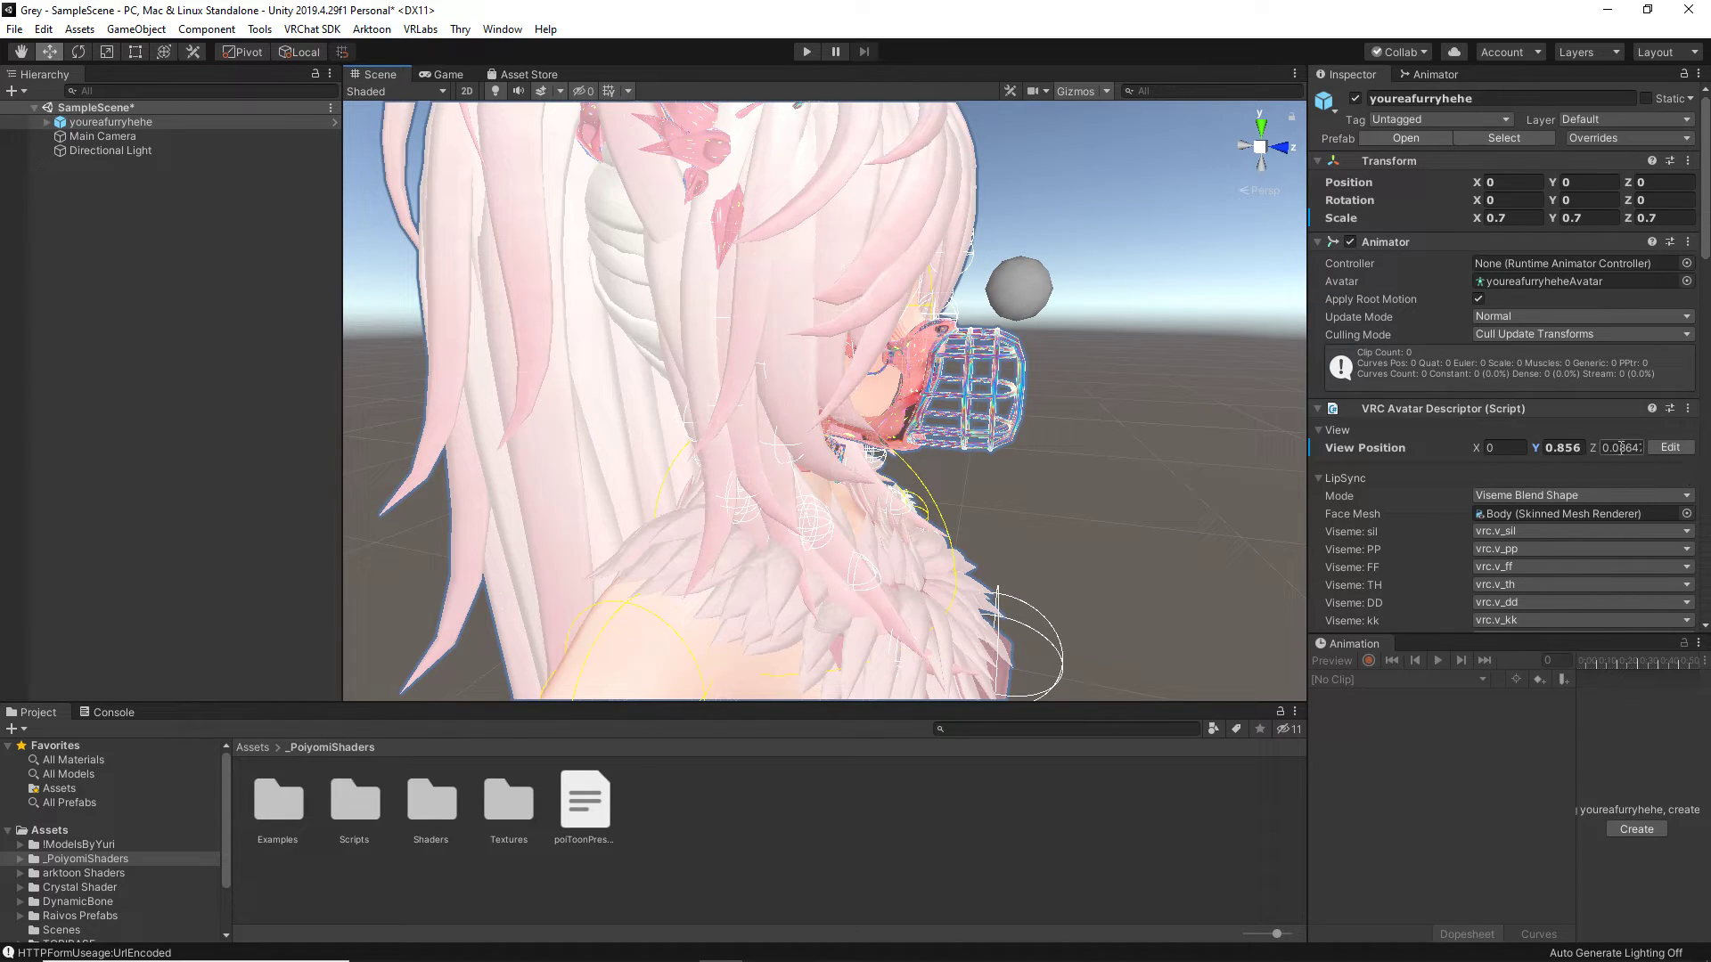
# Step: Set View Position Z to about 0.056 and reselect the avatar to verify
pyautogui.write('647627')
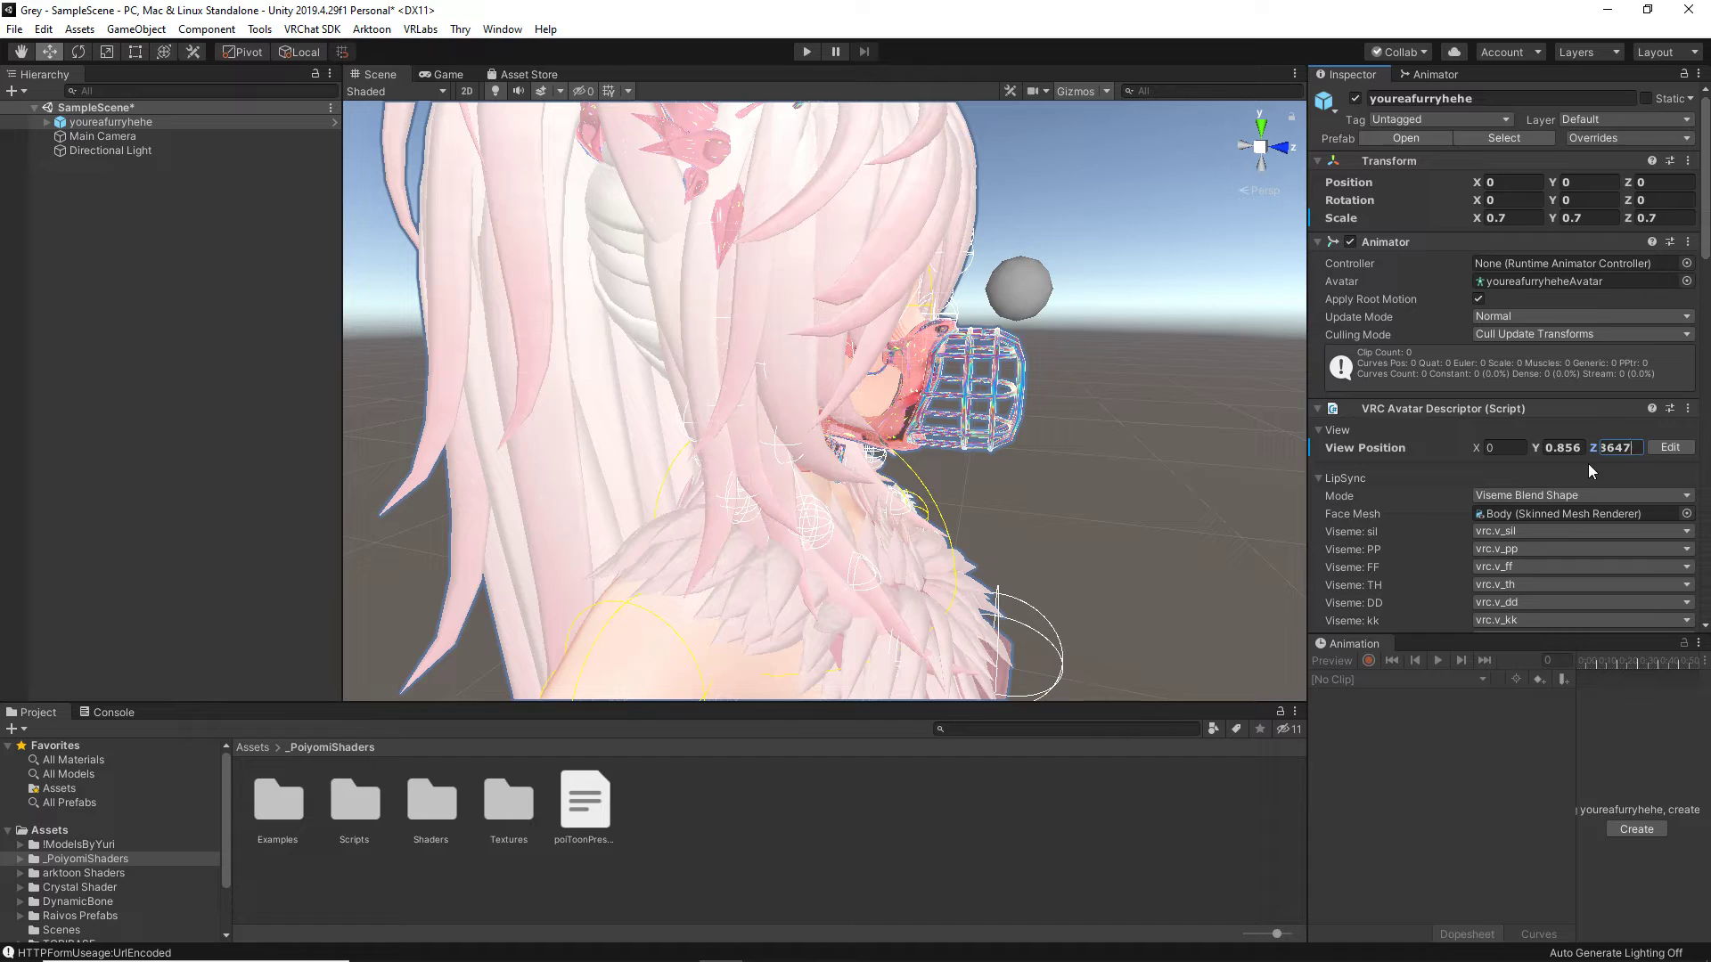
pyautogui.write('0.05')
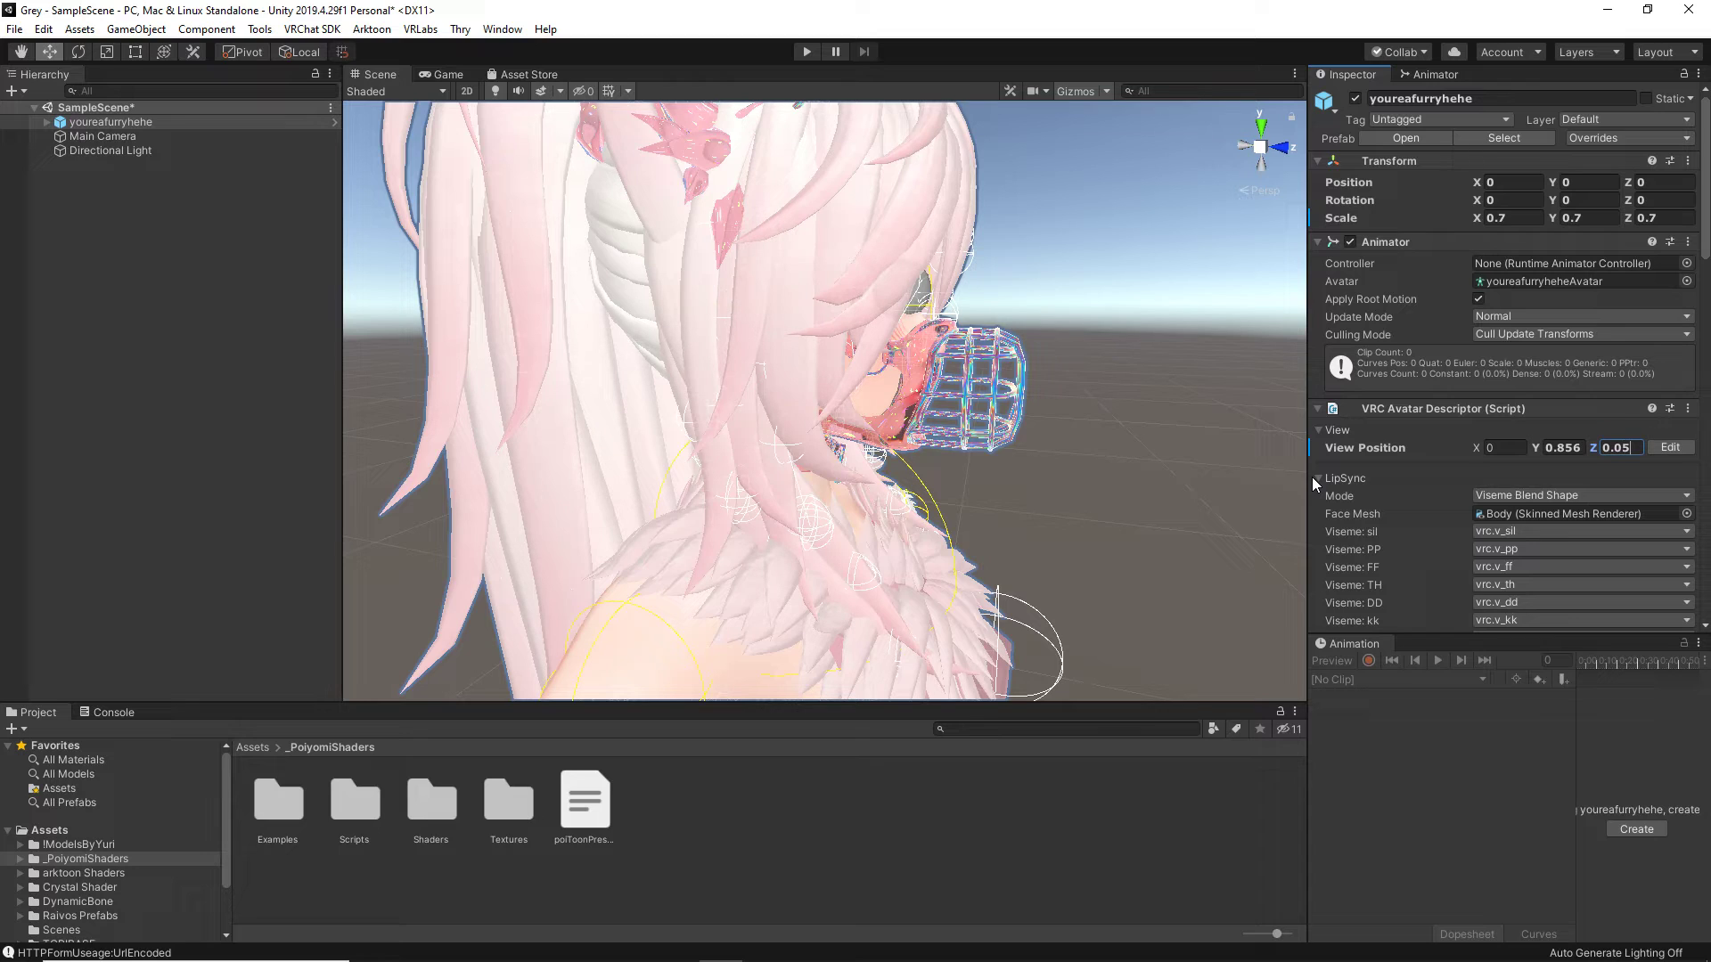
pyautogui.write('0.06')
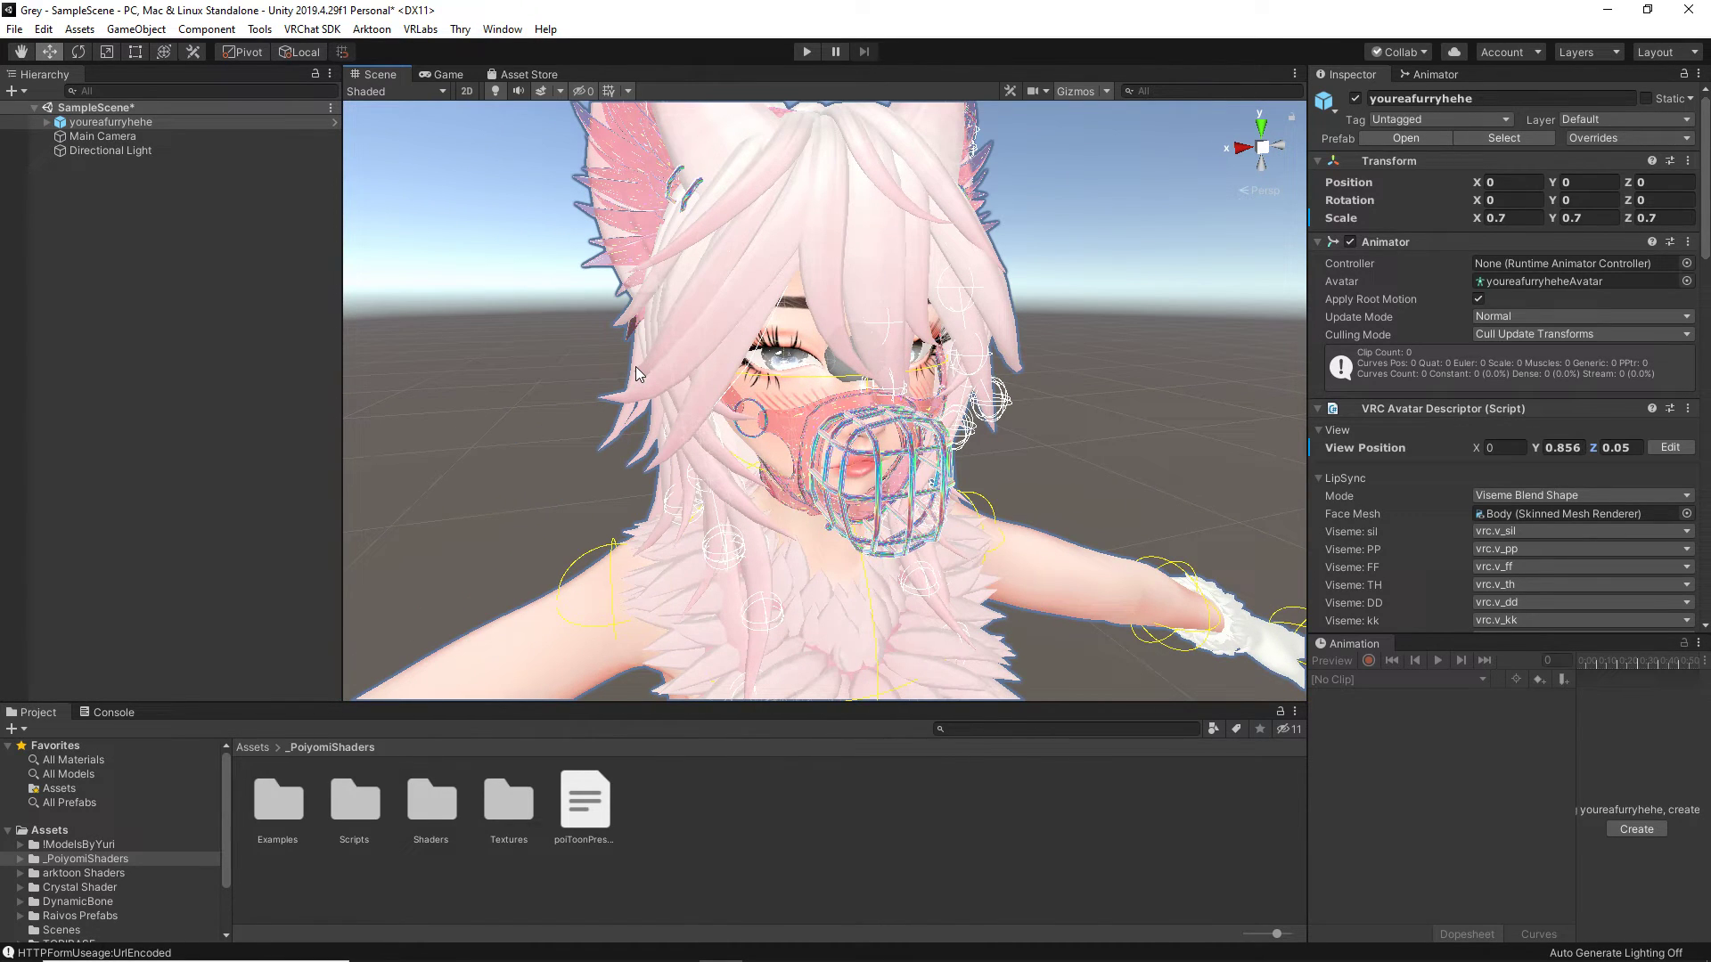
pyautogui.click(1620, 448)
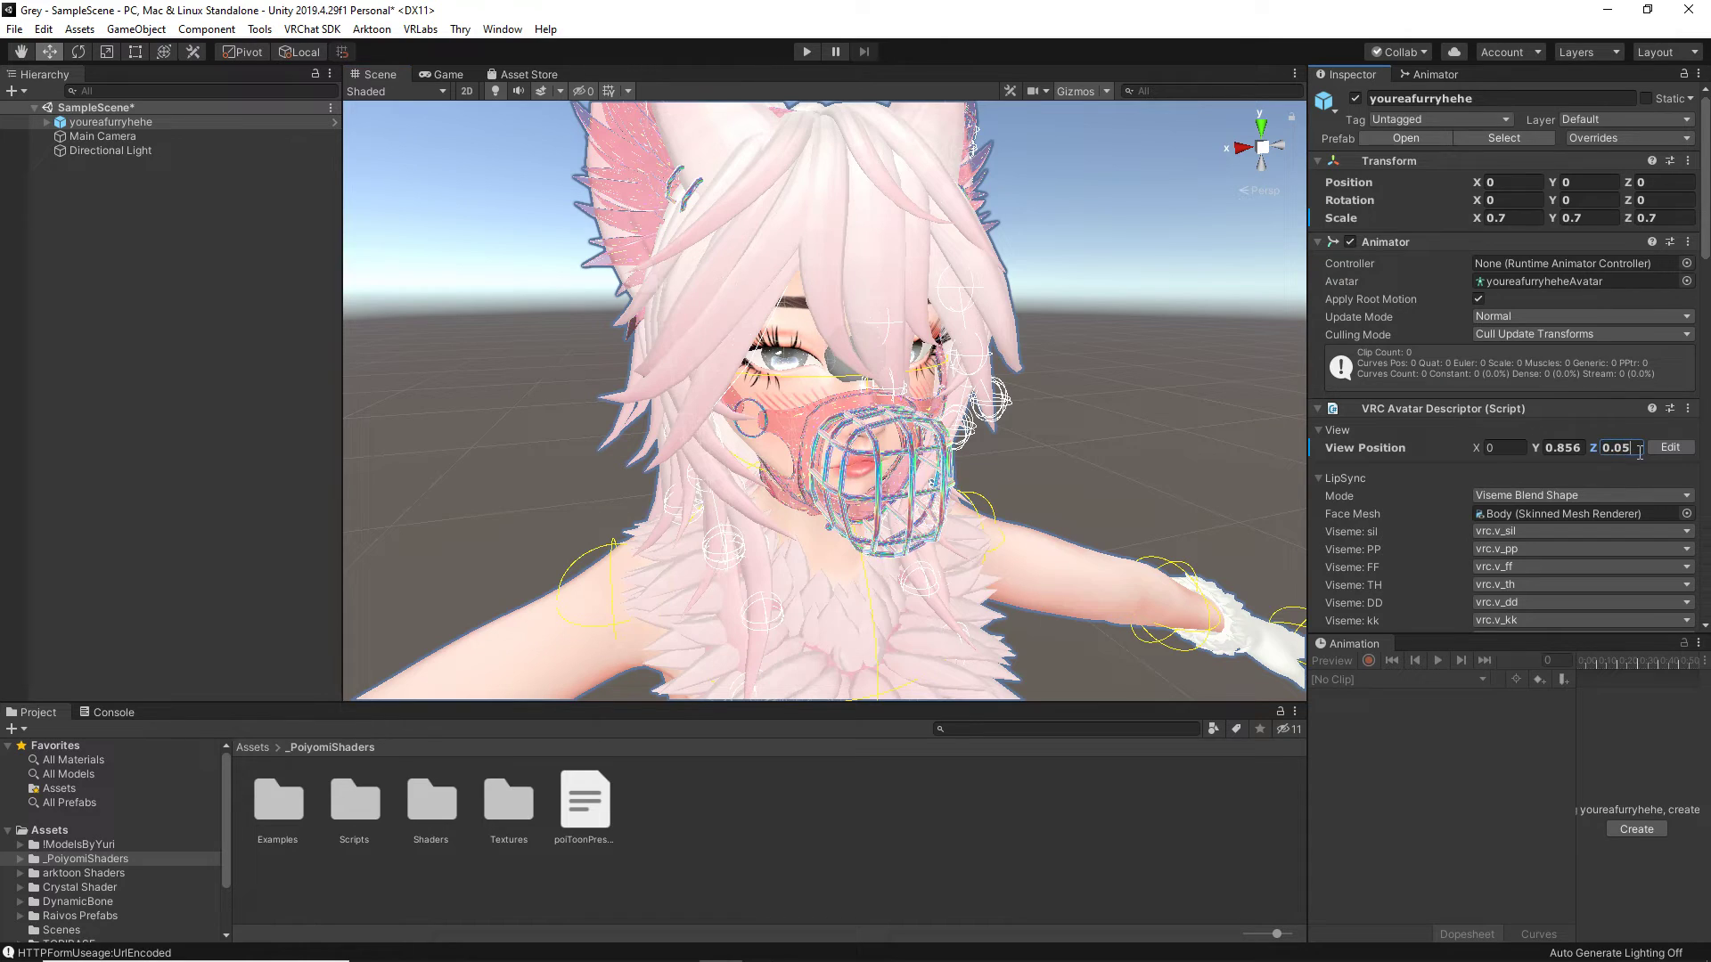
pyautogui.write('0.058')
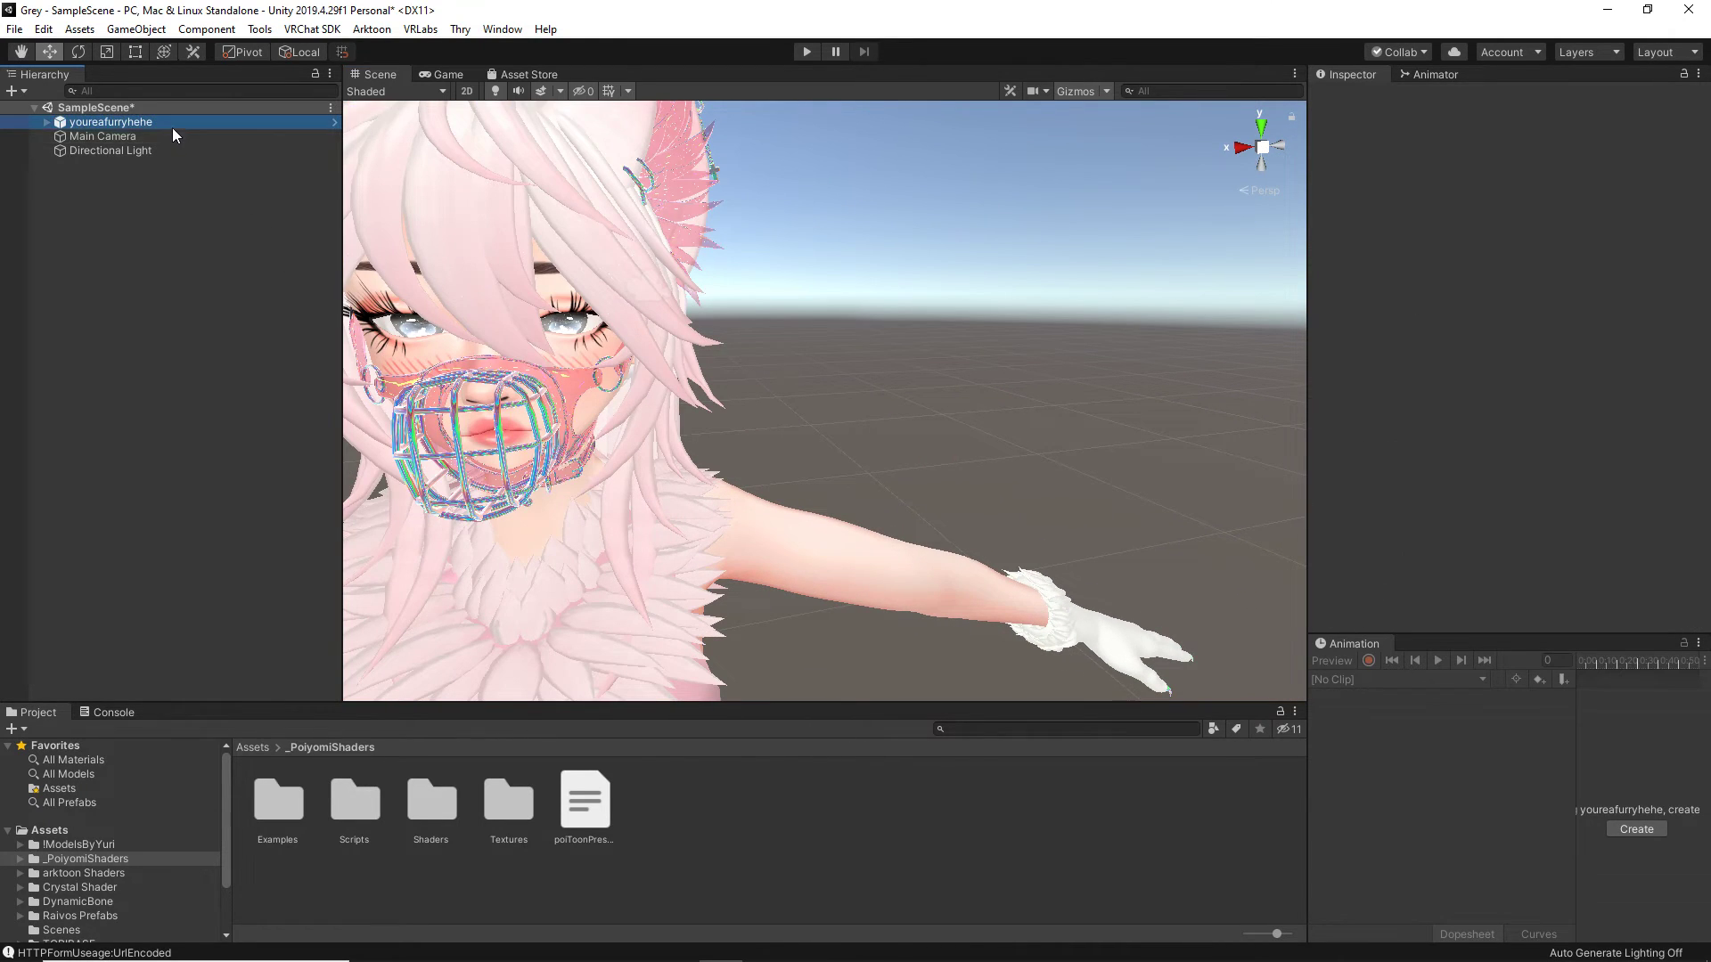
pyautogui.click(108, 121)
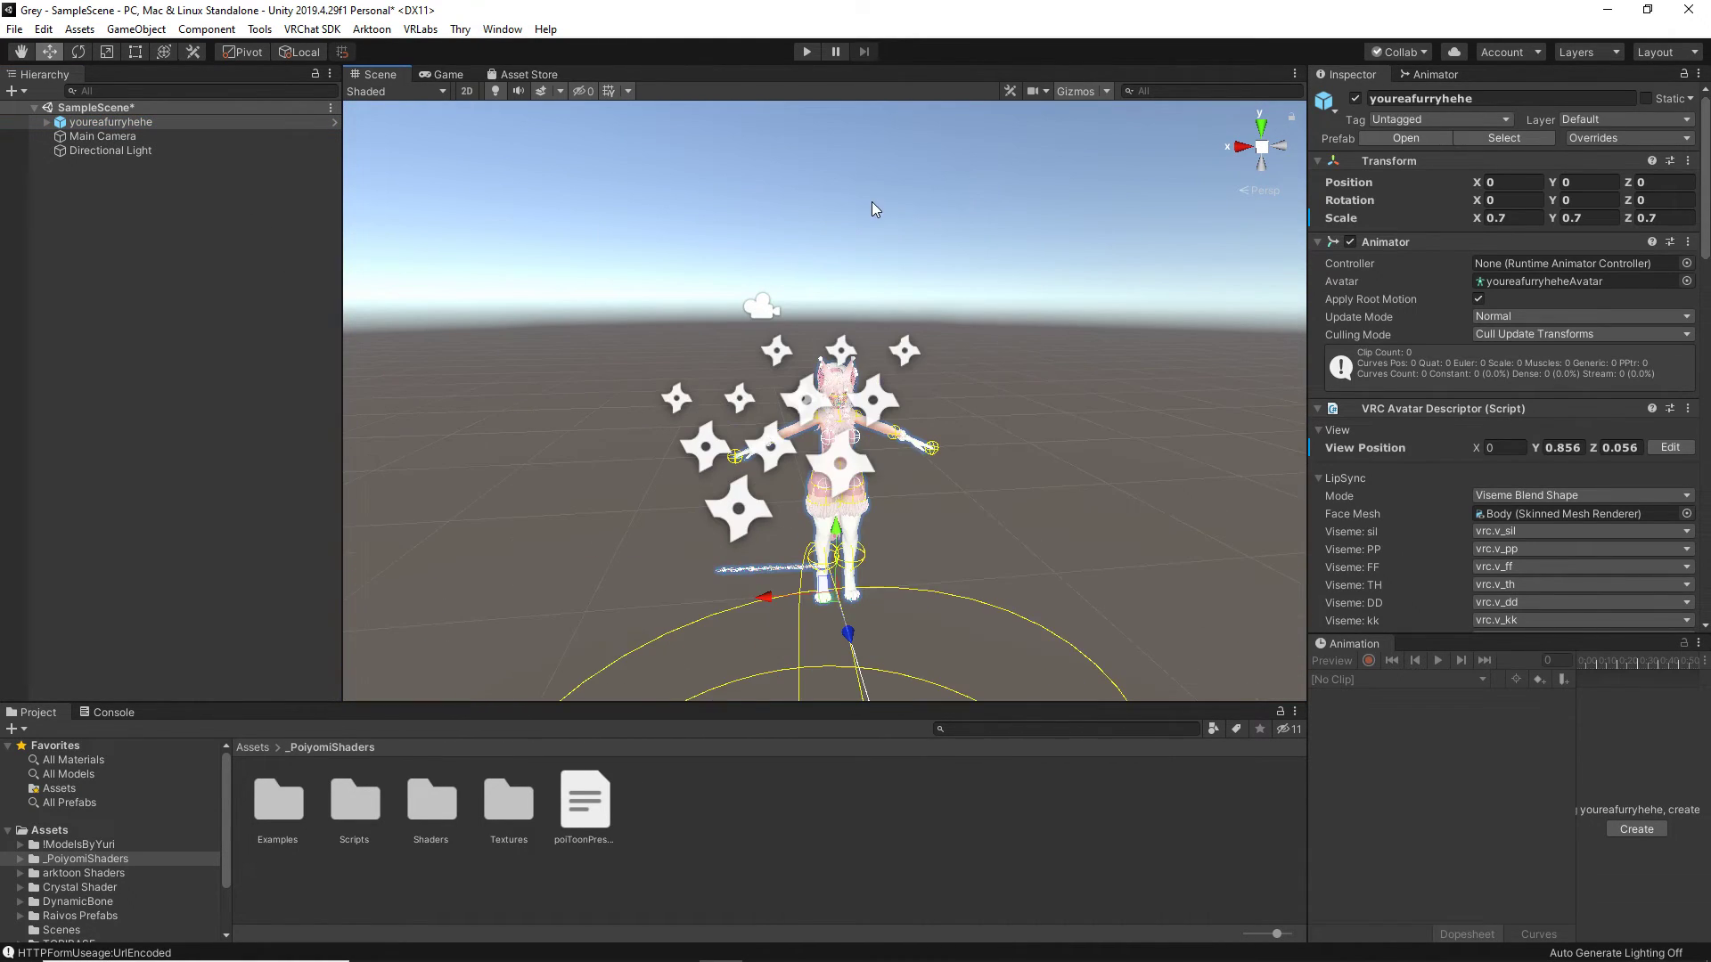